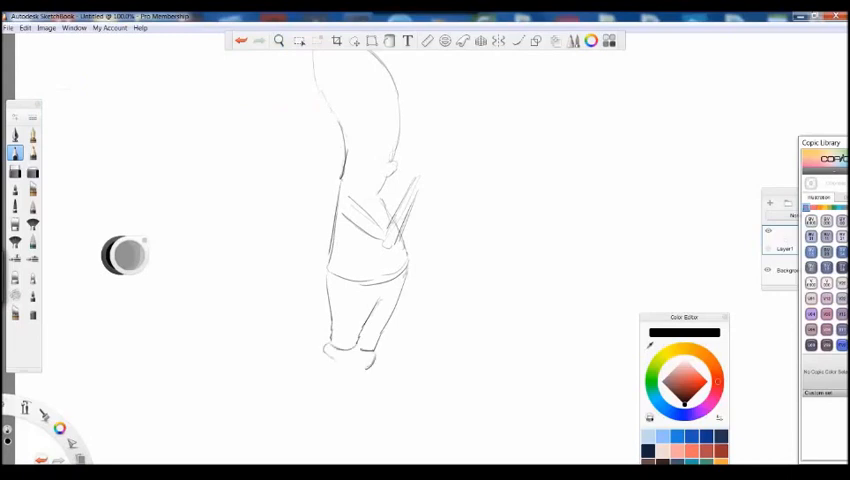
- Sketch and refine the rough feet below the legs
{"action": "left_click_drag", "start_coordinate": [340, 350], "coordinate": [390, 400]}
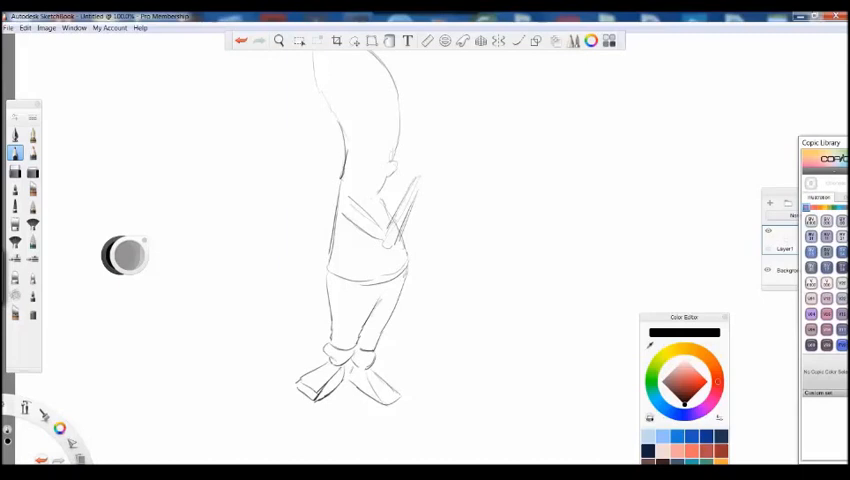
{"action": "left_click_drag", "start_coordinate": [300, 388], "coordinate": [310, 382]}
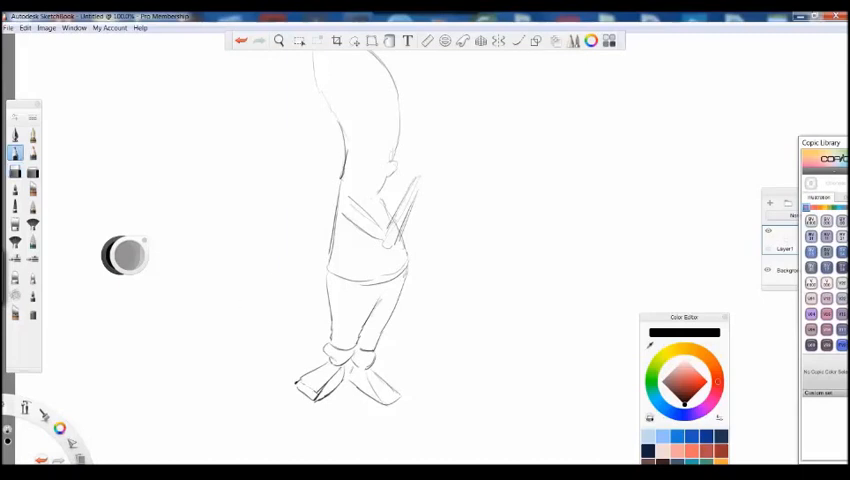
- Rough out the raised hand and arm, then the head with cap and binoculars
{"action": "left_click_drag", "start_coordinate": [404, 164], "coordinate": [440, 150]}
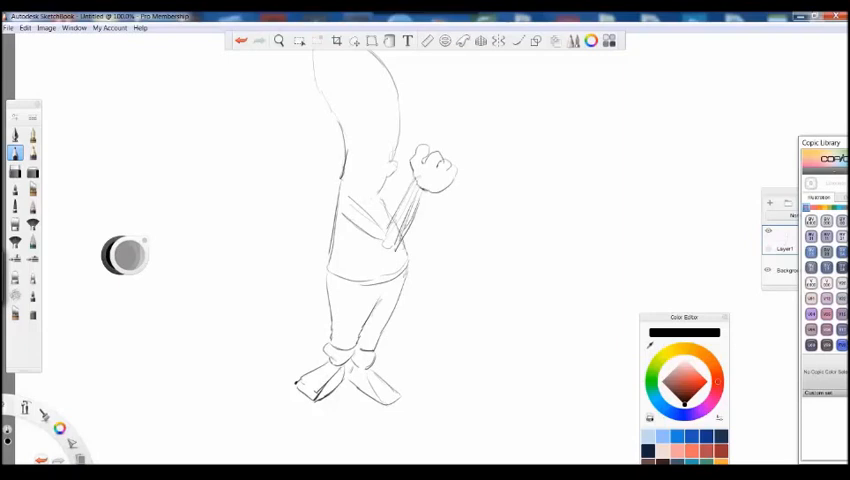
{"action": "left_click_drag", "start_coordinate": [344, 180], "coordinate": [390, 260]}
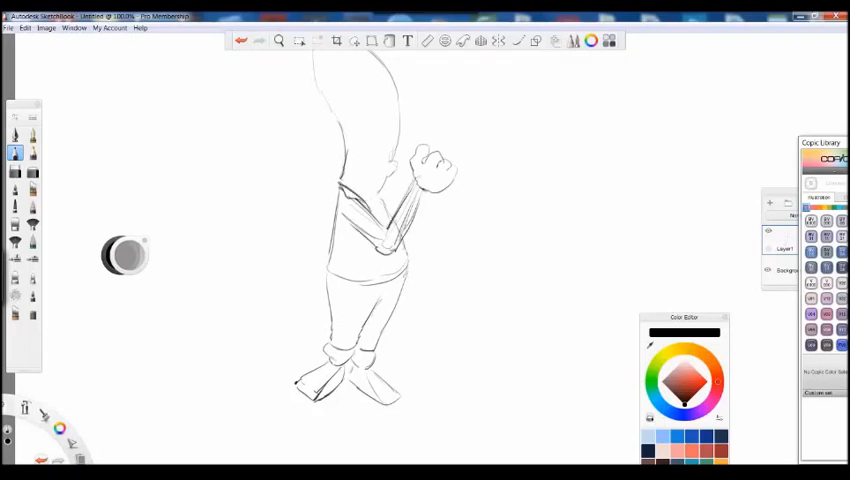
{"action": "left_click_drag", "start_coordinate": [344, 184], "coordinate": [360, 284]}
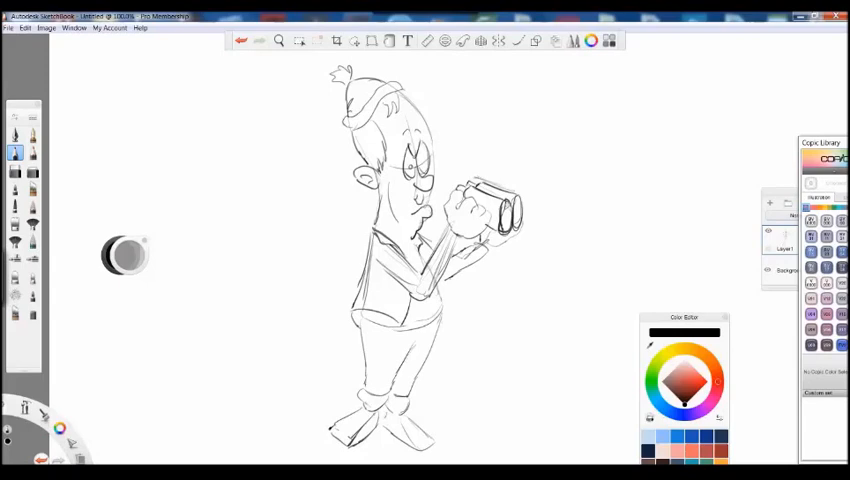
- Redraw the arms holding the binoculars to his eyes and fade the sketch layer for inking
{"action": "left_click_drag", "start_coordinate": [416, 236], "coordinate": [450, 324]}
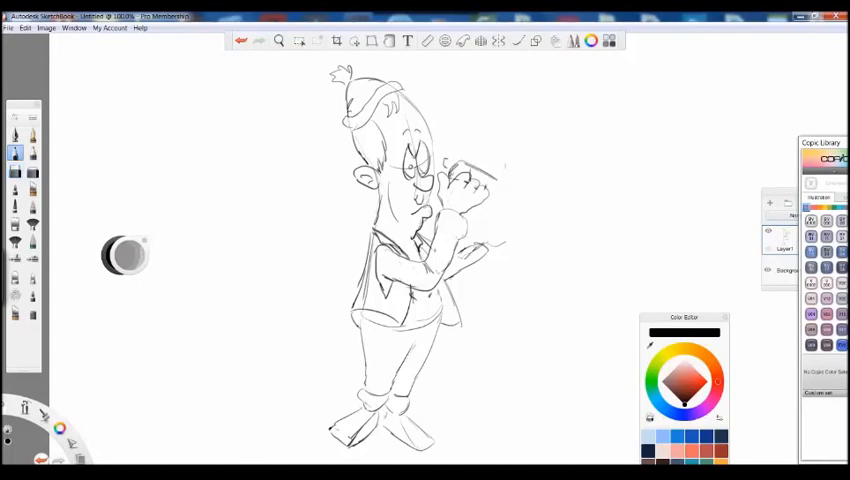
{"action": "left_click_drag", "start_coordinate": [456, 164], "coordinate": [490, 204]}
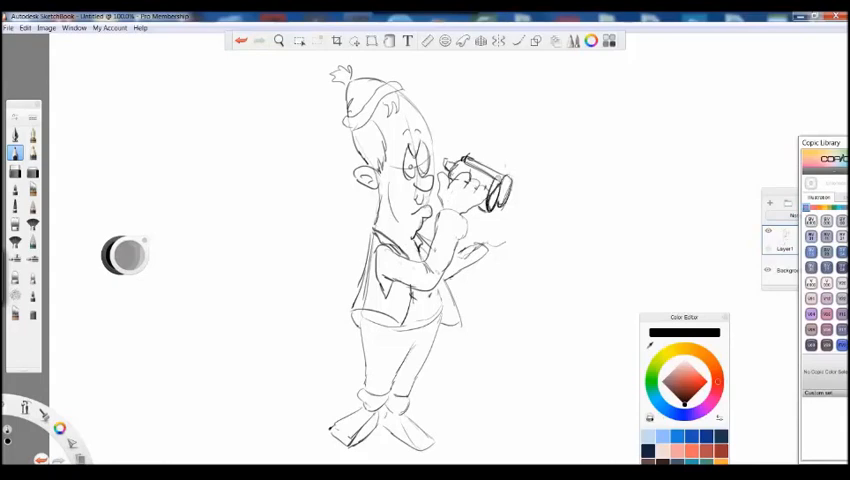
{"action": "left_click_drag", "start_coordinate": [456, 176], "coordinate": [480, 200]}
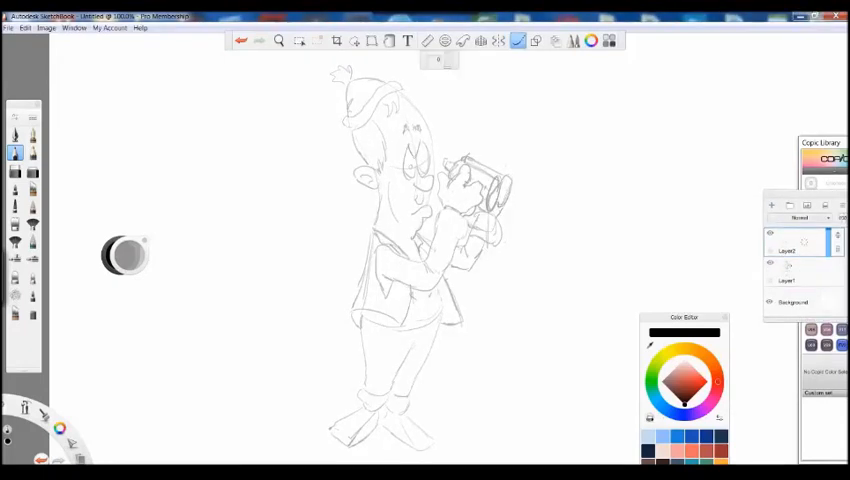
- Trace the cap, face, jacket, arms, legs and feet in clean black ink lines
{"action": "left_click_drag", "start_coordinate": [410, 140], "coordinate": [404, 164]}
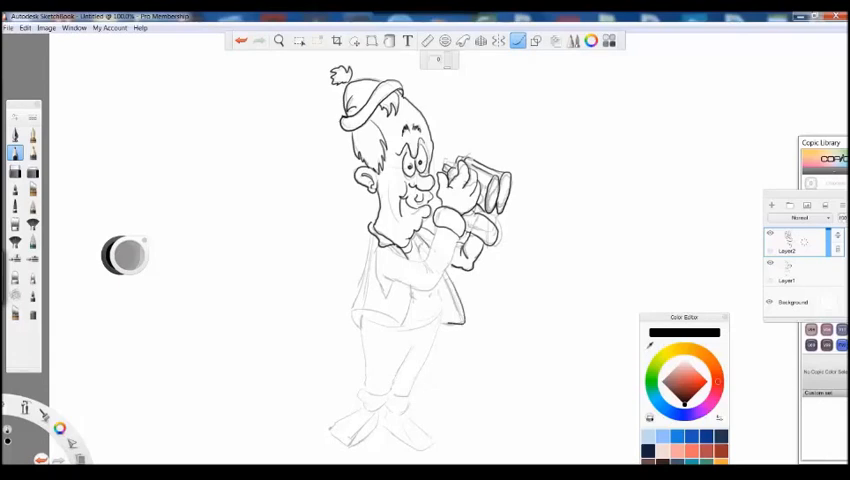
{"action": "left_click_drag", "start_coordinate": [400, 240], "coordinate": [430, 320]}
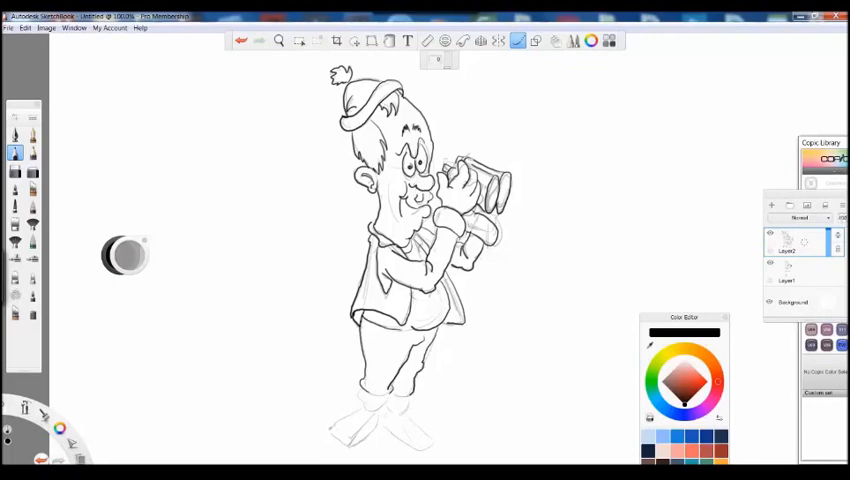
{"action": "left_click_drag", "start_coordinate": [360, 400], "coordinate": [410, 420]}
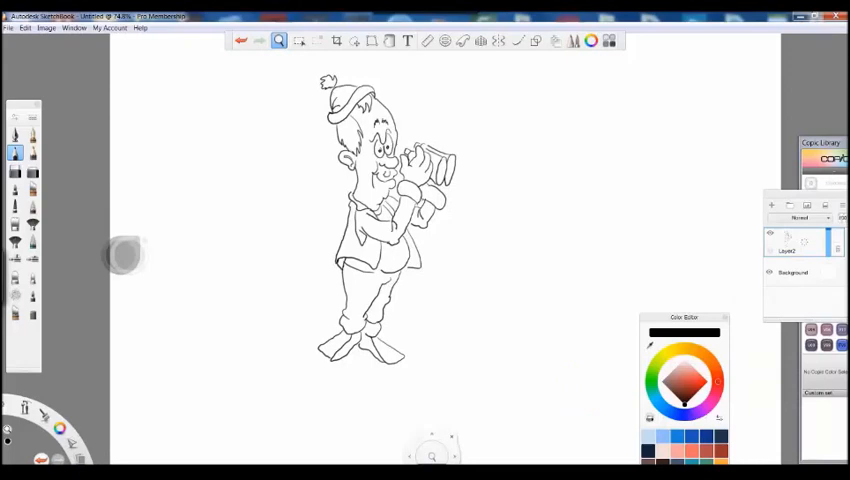
- Save the drawing to the desktop under the name 'bird-watch'
{"action": "left_click", "coordinate": [336, 40]}
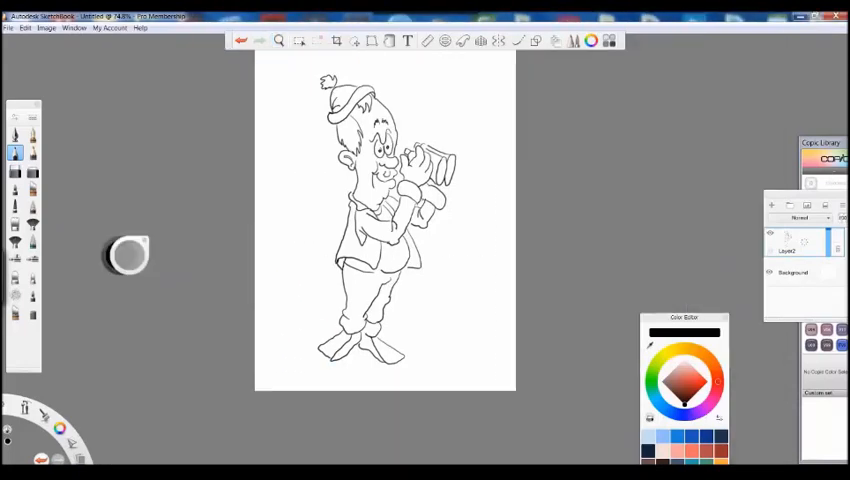
{"action": "left_click", "coordinate": [8, 28]}
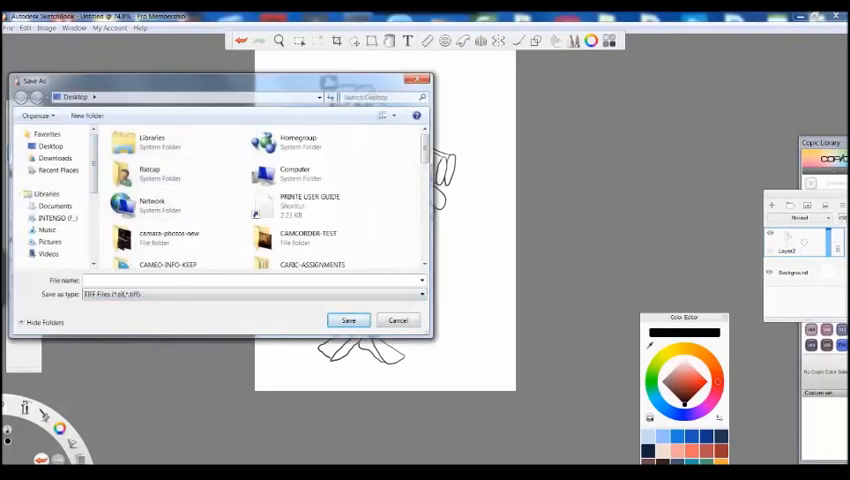
{"action": "type", "text": "bird-watchecropped"}
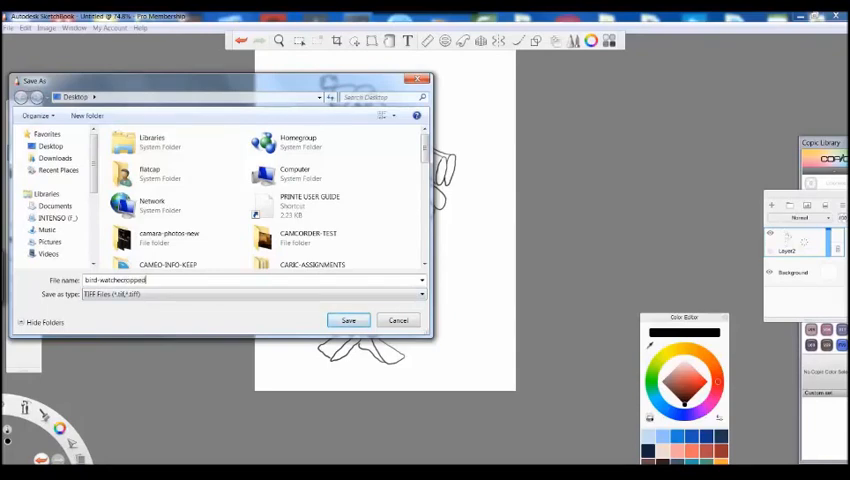
{"action": "left_click", "coordinate": [348, 320]}
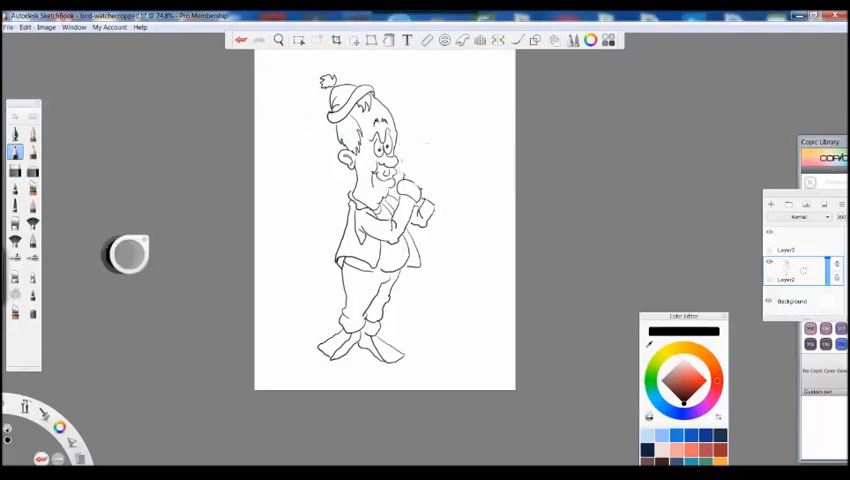
- Sketch binoculars beside the man's head for the reworked pose
{"action": "left_click_drag", "start_coordinate": [410, 144], "coordinate": [456, 164]}
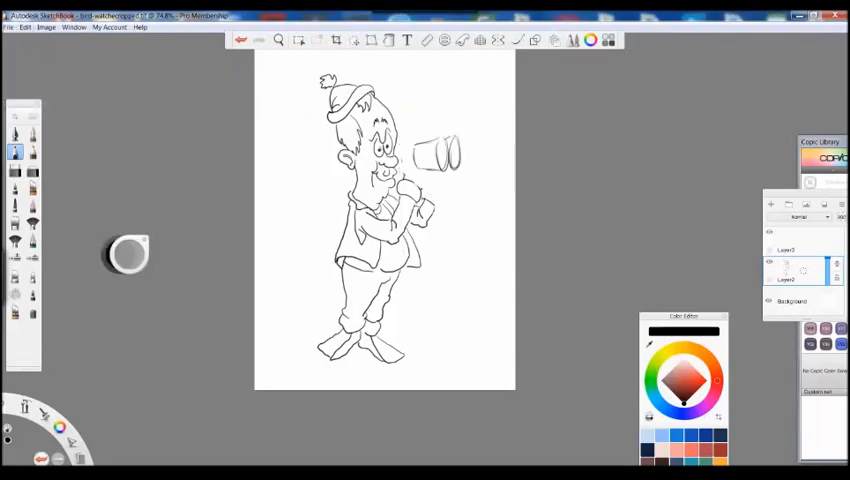
{"action": "left_click", "coordinate": [354, 40]}
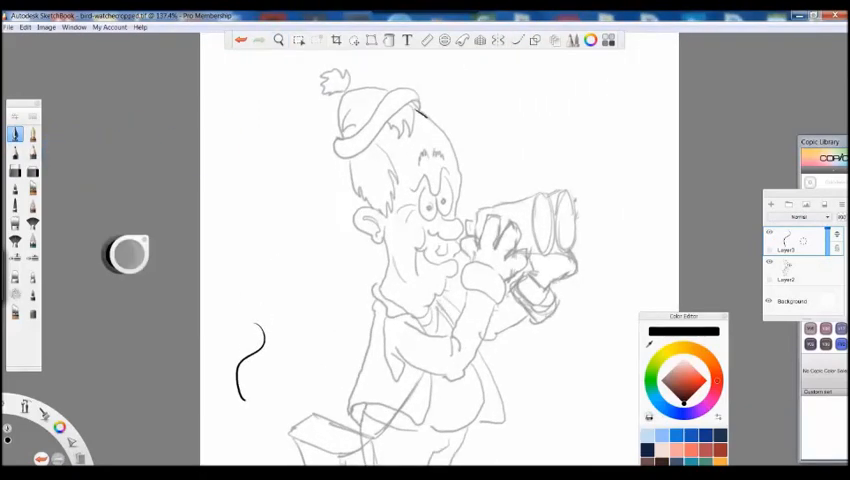
- Ink the nose, moustache, eye, head and hat over the sketch
{"action": "left_click_drag", "start_coordinate": [424, 116], "coordinate": [450, 230]}
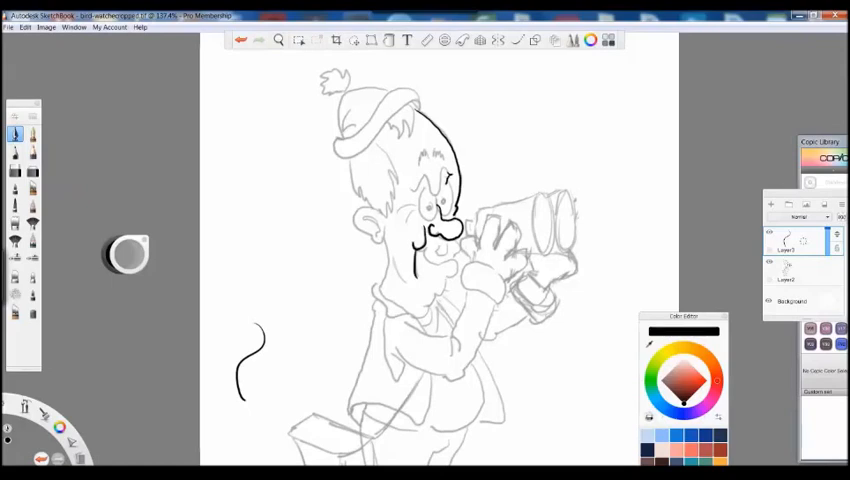
{"action": "left_click_drag", "start_coordinate": [410, 188], "coordinate": [448, 184]}
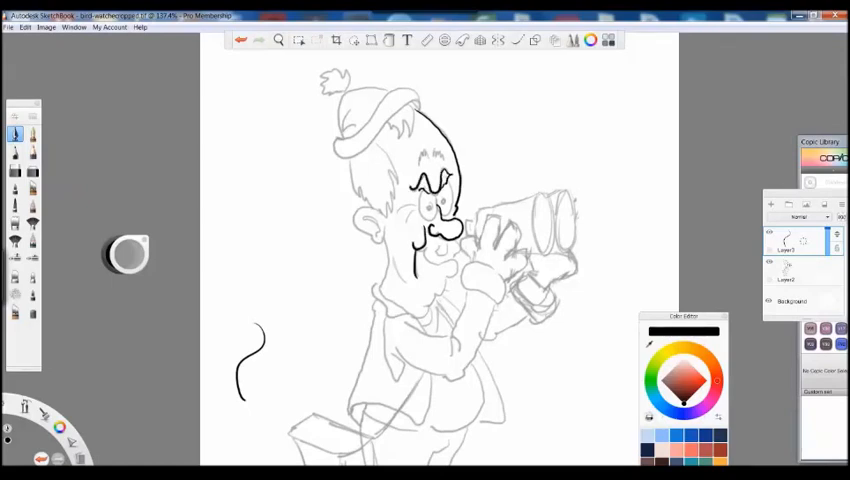
{"action": "left_click_drag", "start_coordinate": [420, 200], "coordinate": [440, 204]}
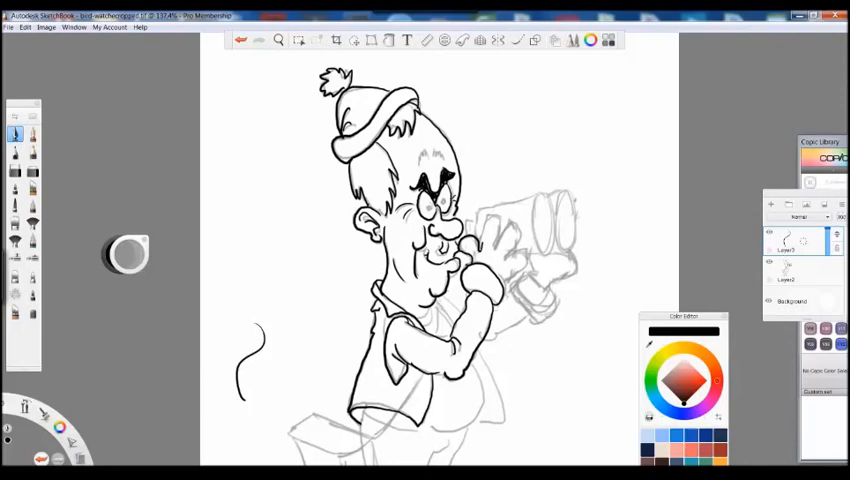
- Ink the binoculars at his eyes and continue down the body
{"action": "left_click_drag", "start_coordinate": [490, 230], "coordinate": [510, 270]}
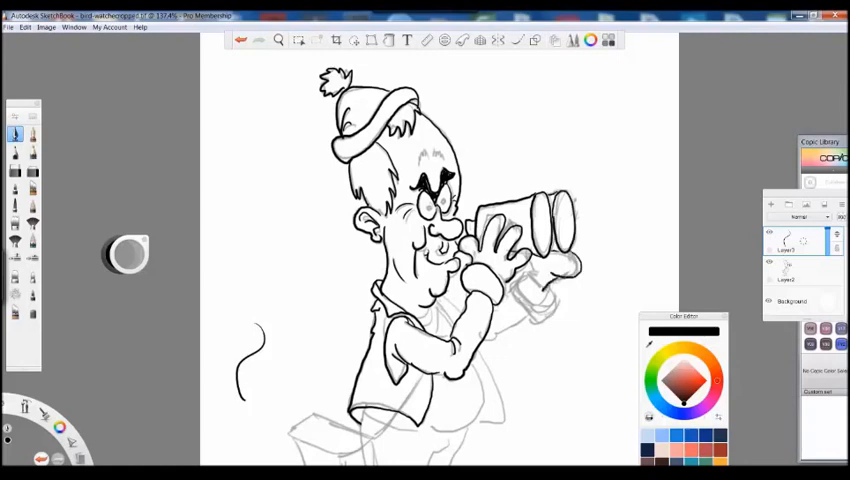
{"action": "left_click_drag", "start_coordinate": [544, 270], "coordinate": [520, 320]}
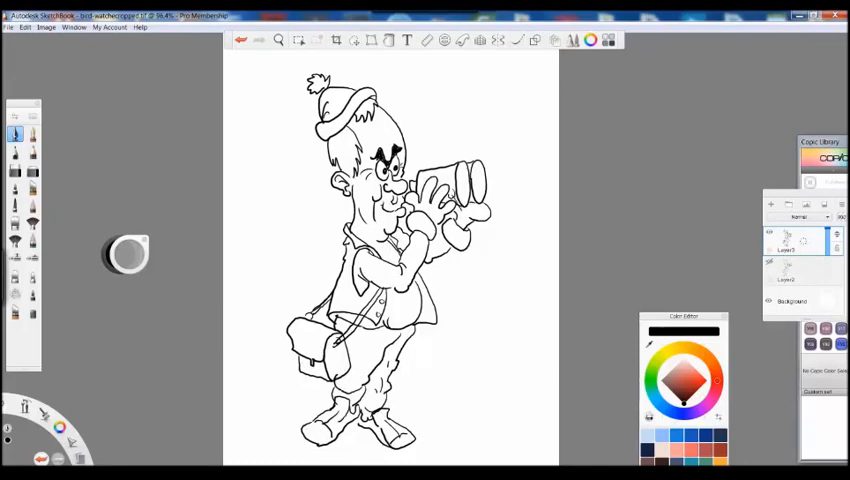
- Draw the strap looping down from the binoculars around his neck
{"action": "left_click_drag", "start_coordinate": [456, 200], "coordinate": [476, 320]}
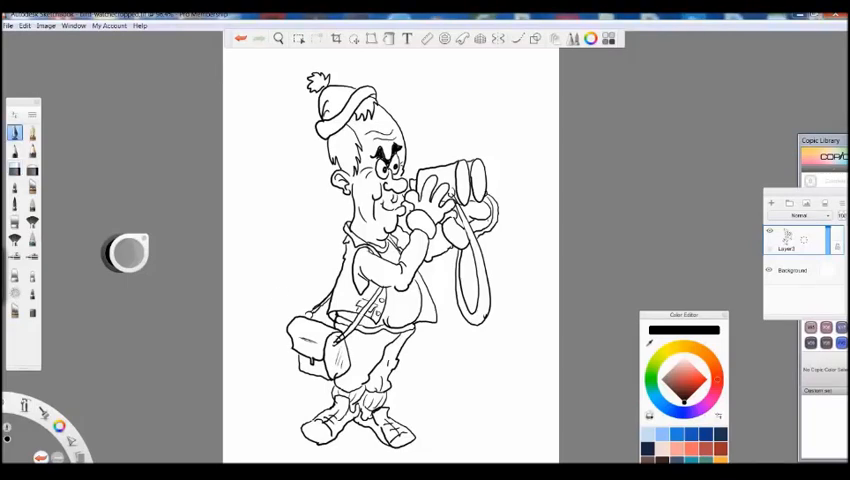
- Pick a brush and color to darken and fill in the eyes
{"action": "left_click", "coordinate": [16, 168]}
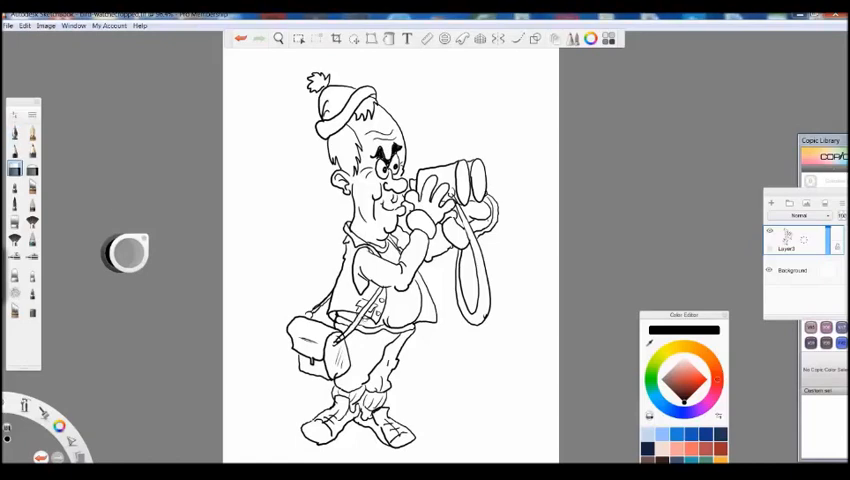
{"action": "left_click", "coordinate": [14, 132]}
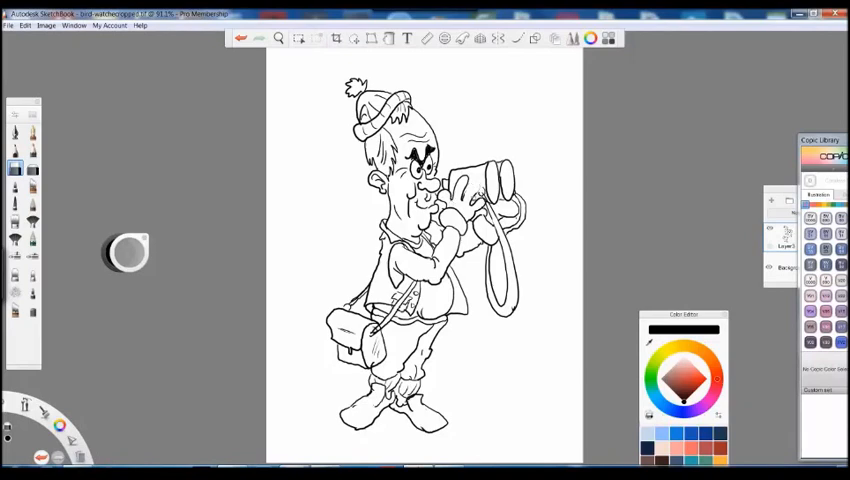
{"action": "left_click", "coordinate": [14, 132]}
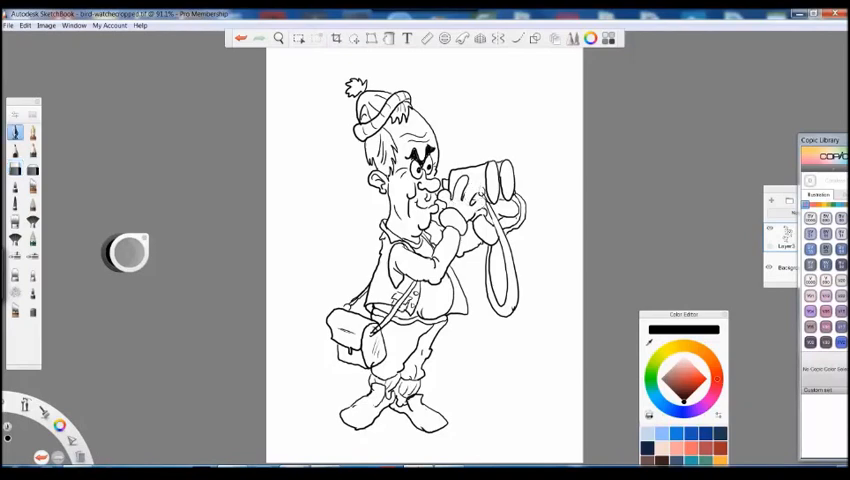